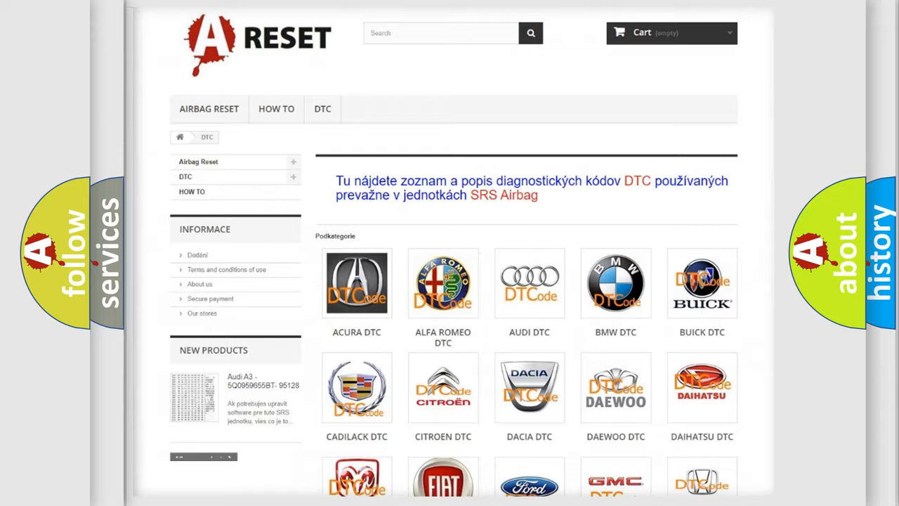
# Scroll the DTC brand grid and open the Jeep DTC page of airbag trouble codes.
pyautogui.scroll(-3)
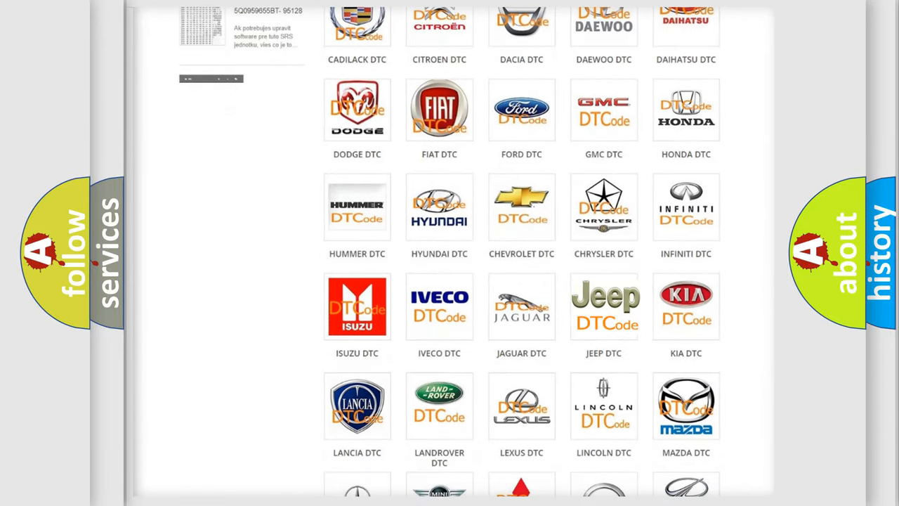
pyautogui.click(604, 306)
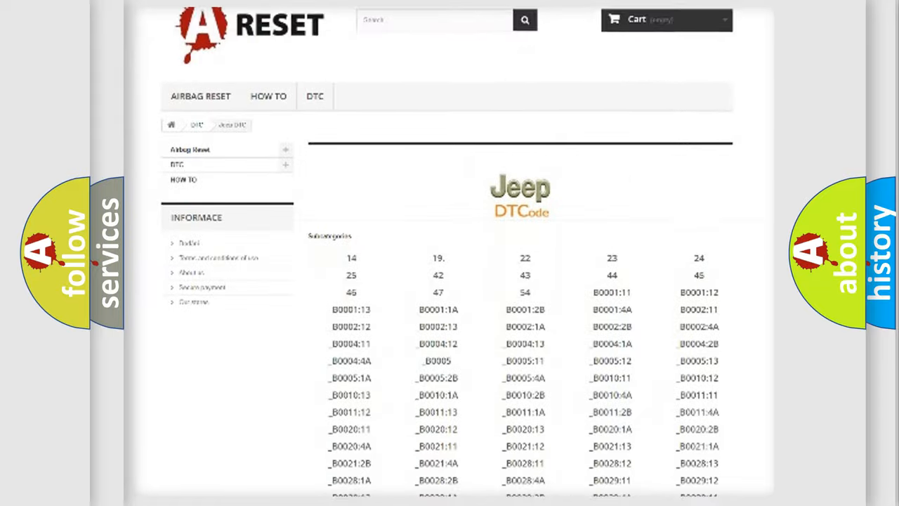
pyautogui.scroll(-3)
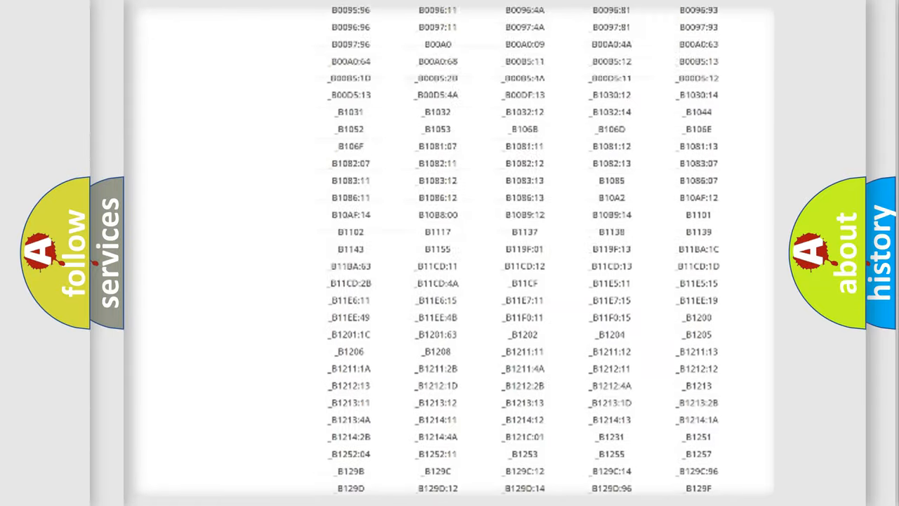
pyautogui.scroll(3)
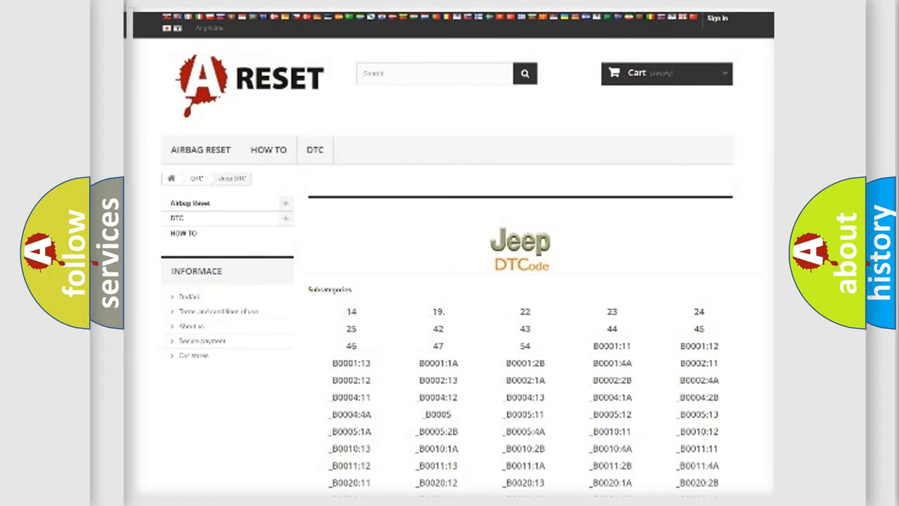